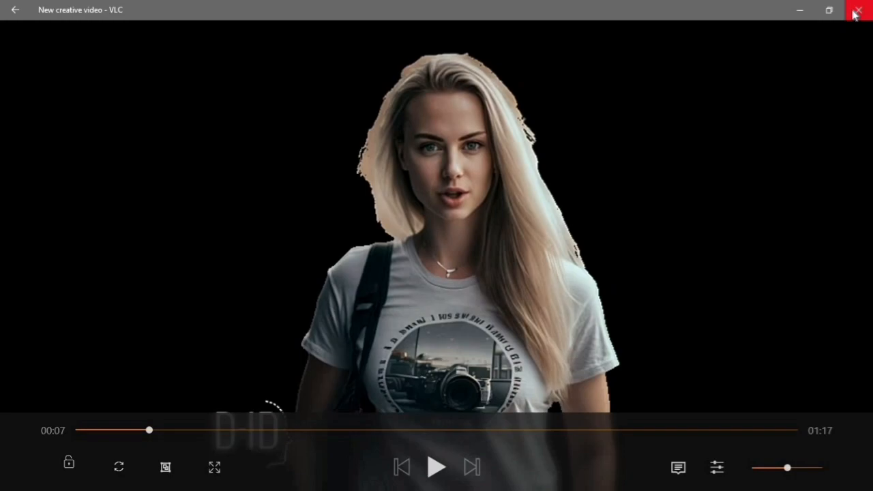
Close the VLC video and the Downloads folder to reveal the Midjourney site in Chrome
click(857, 11)
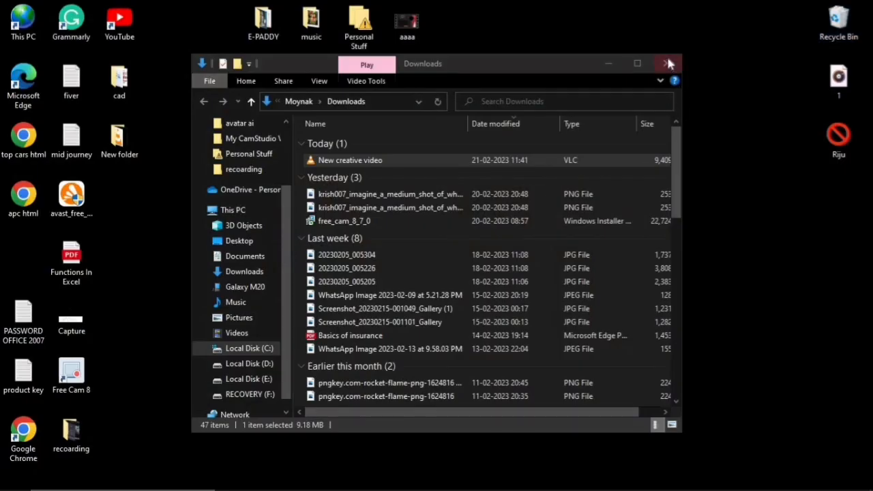
click(669, 63)
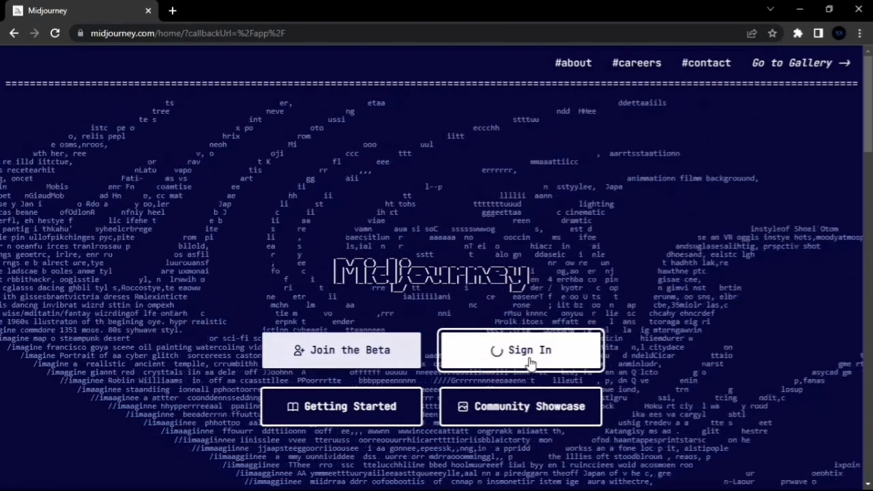
Sign in on midjourney.com and land in the Discord newbies-105 channel
click(518, 349)
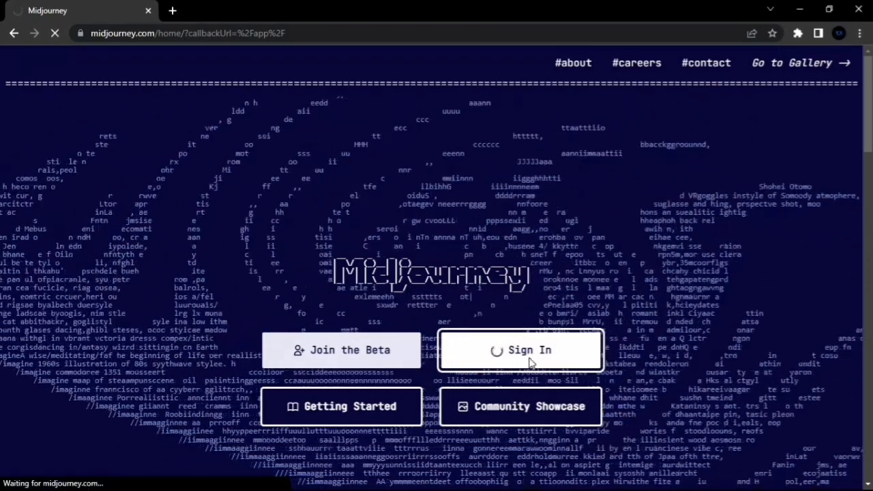
click(520, 350)
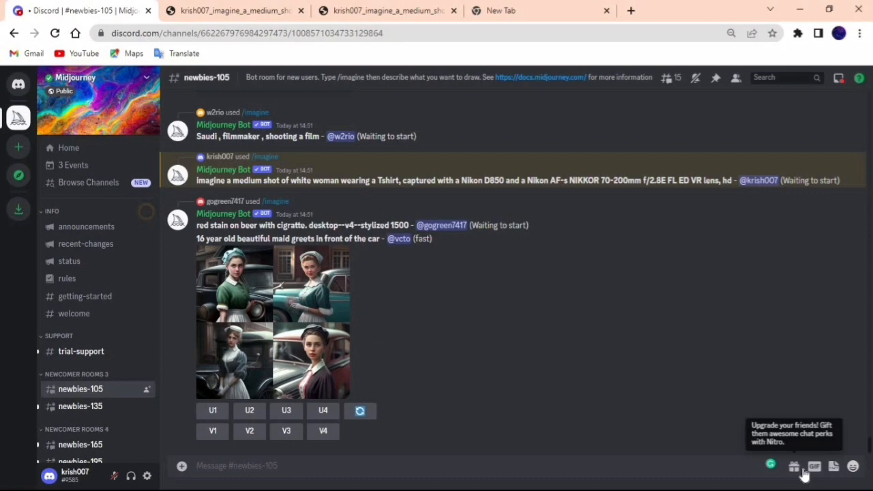
Submit an /imagine prompt for a medium shot of a white woman in a T-shirt, Nikon D850, hd
scroll(down, 3)
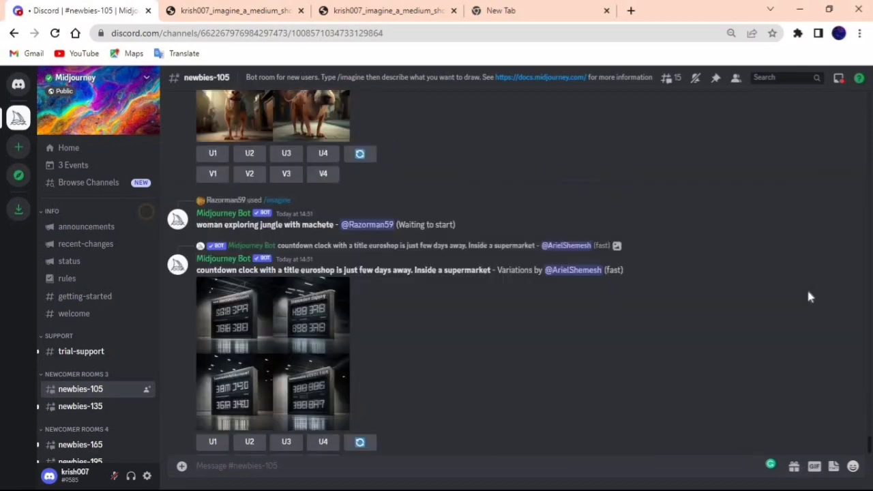
scroll(down, 3)
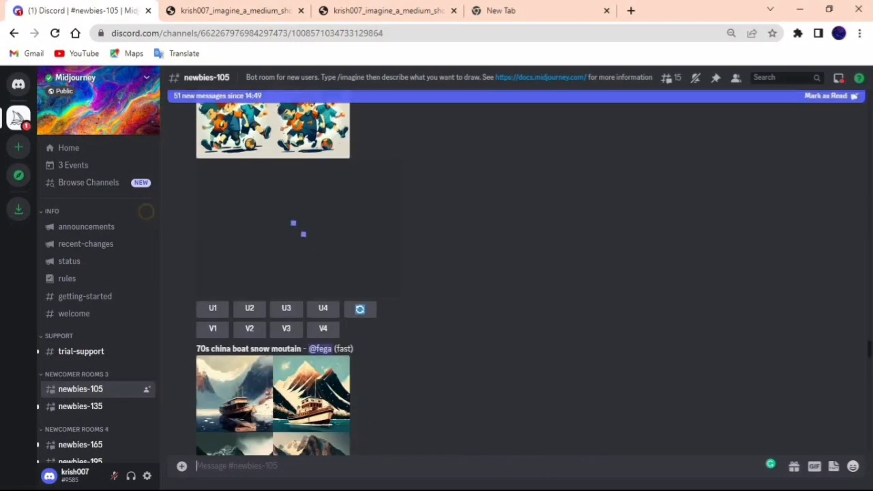
text(/imagine prompt)
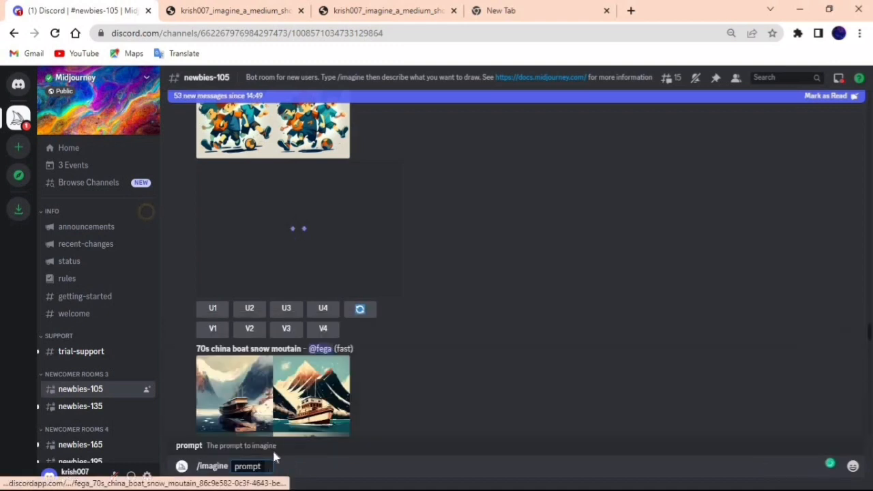
text(imagine a medium shot of white woman wearing a Tshirt, captured with a Nikon D850 and a Nikon AF-s NIKKOR 70-200mm f/2.8E FL ED VR lens, realastic)
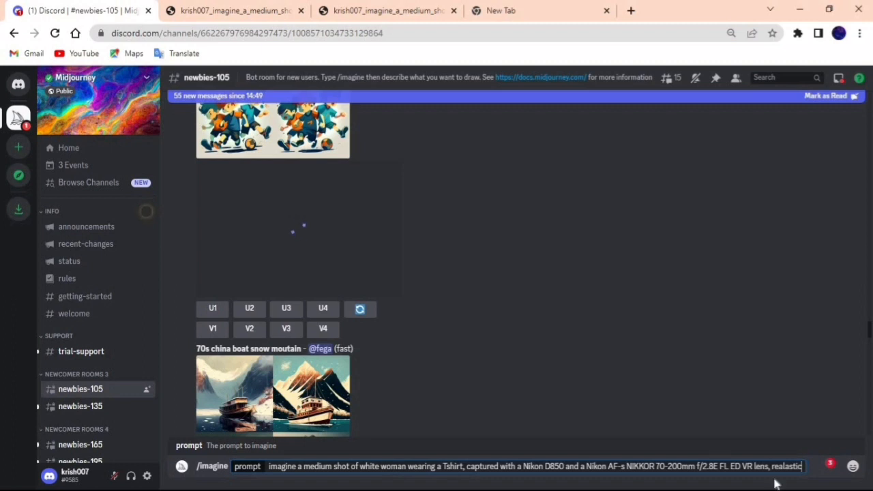
double_click(786, 467)
text(hd)
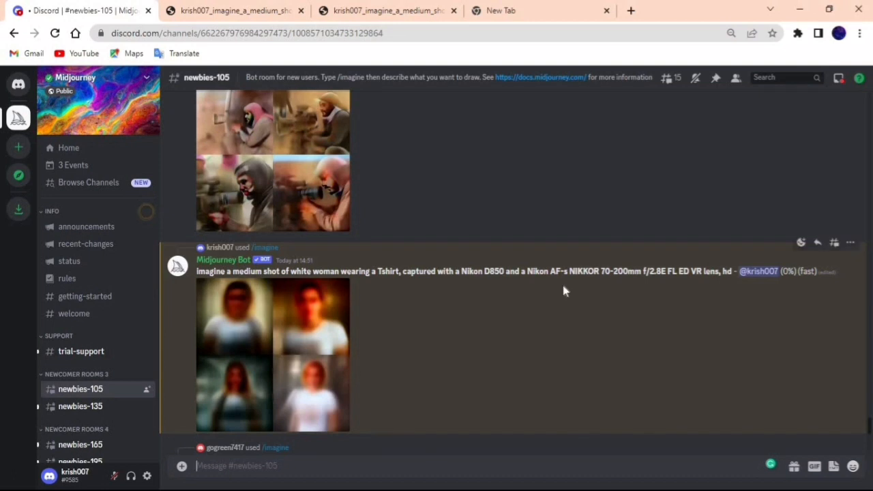
Wait for the imagine job to finish with the U1–U4 and V1–V4 buttons shown
scroll(down, 3)
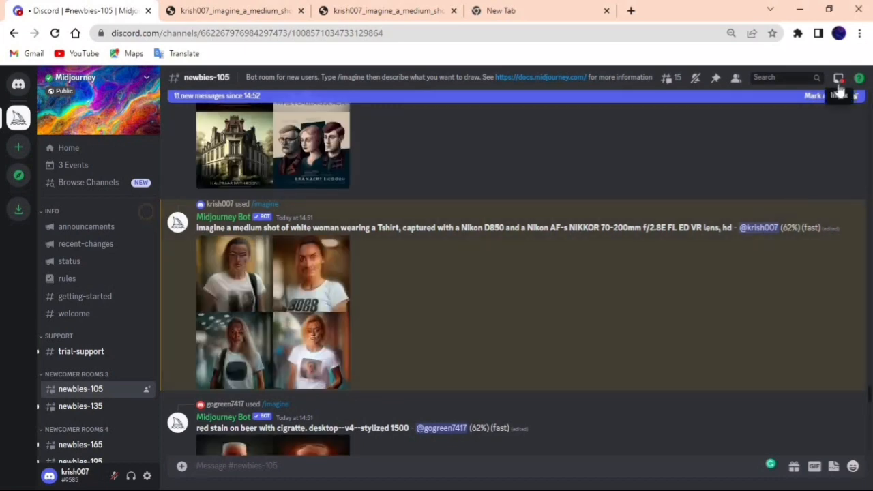
click(838, 76)
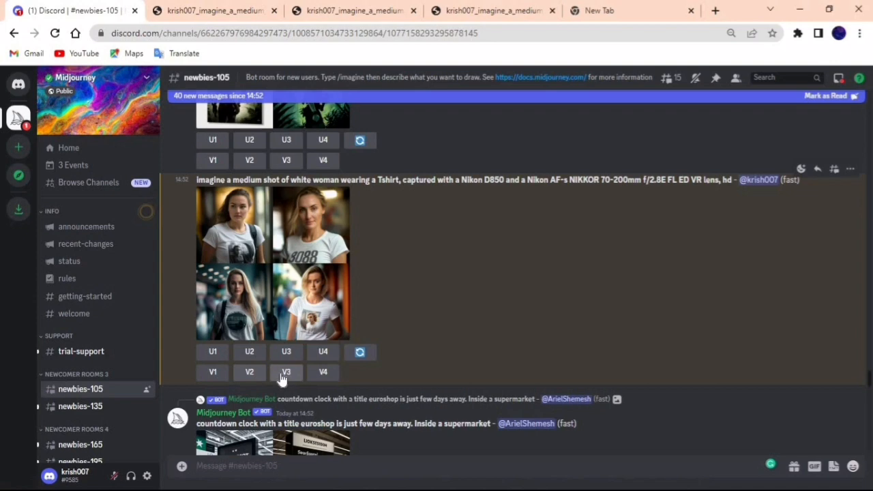
Request variations of the third portrait with V3
click(287, 371)
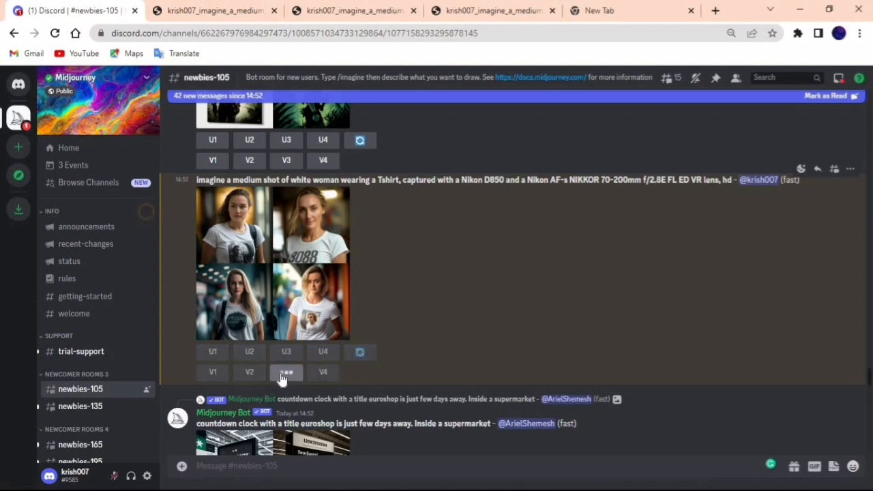
click(273, 262)
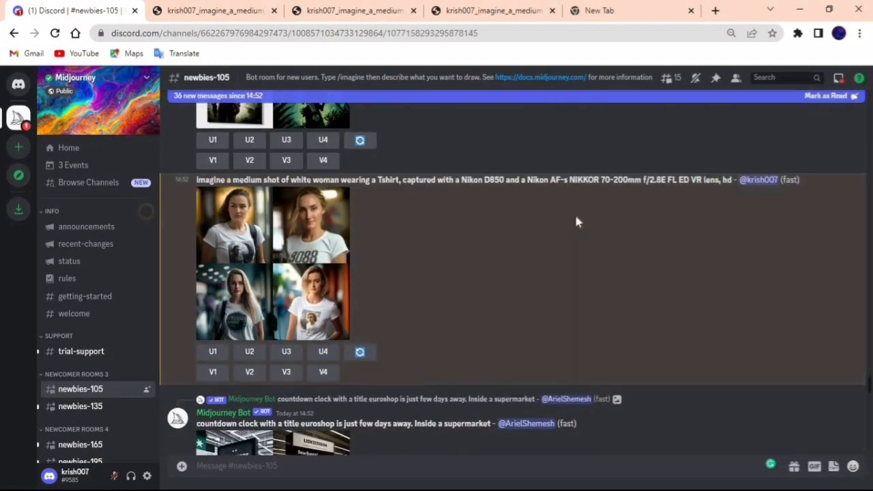
mouse_move(249, 229)
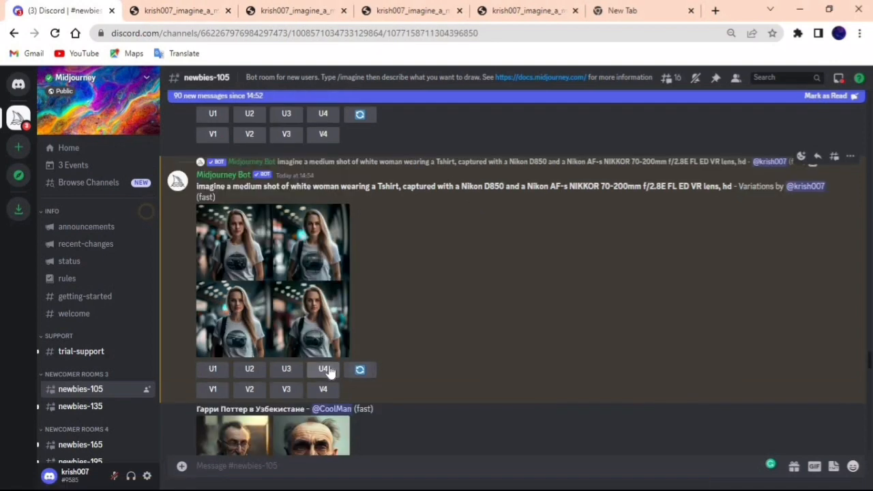
Upscale the fourth variation with U4 and view it via the Inbox mentions
click(322, 368)
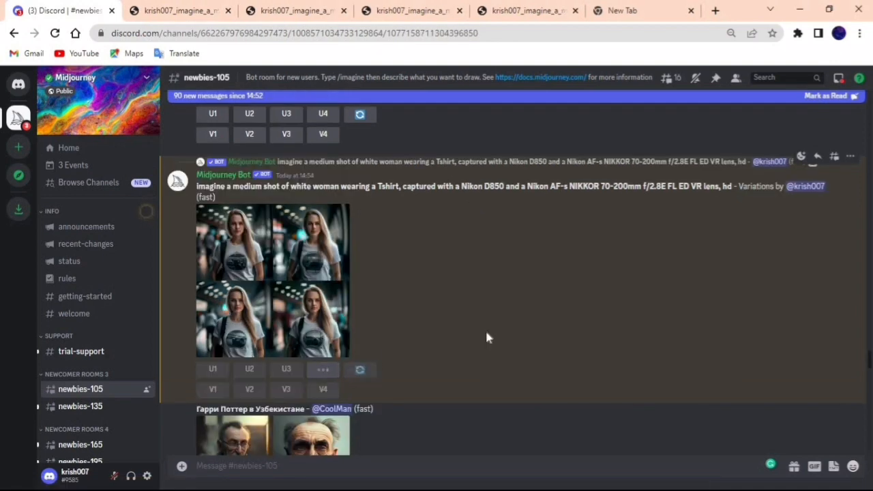
click(322, 369)
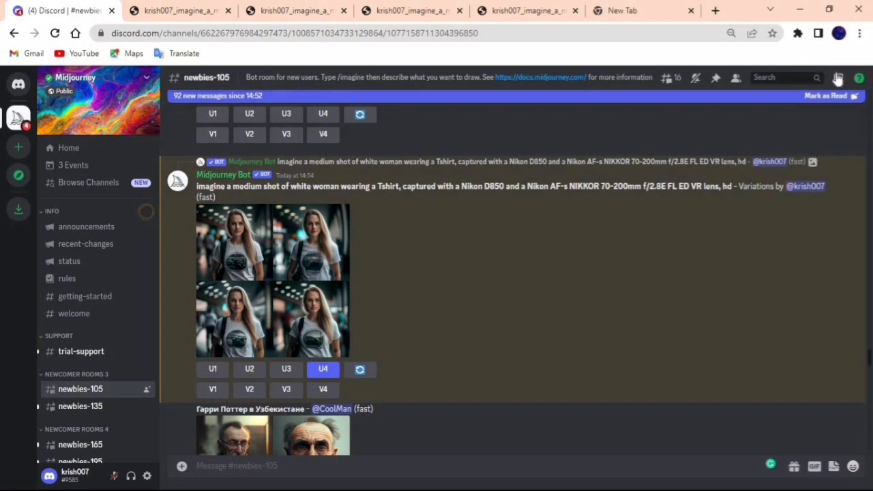
click(837, 77)
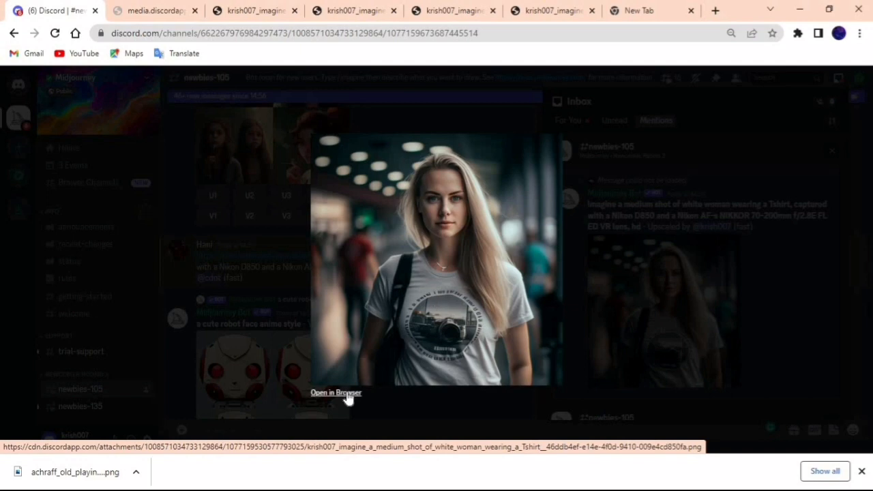
Open the upscaled portrait full size in the browser and save the PNG with Ctrl+S
click(335, 393)
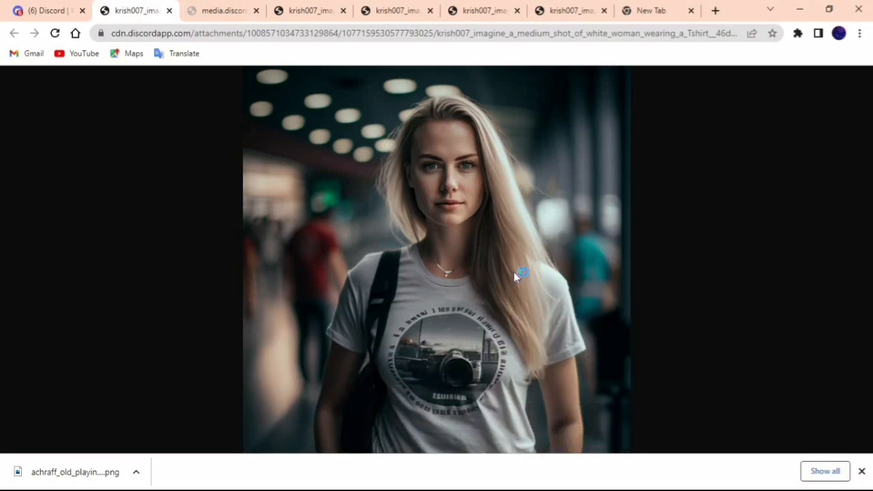
key(ctrl+s)
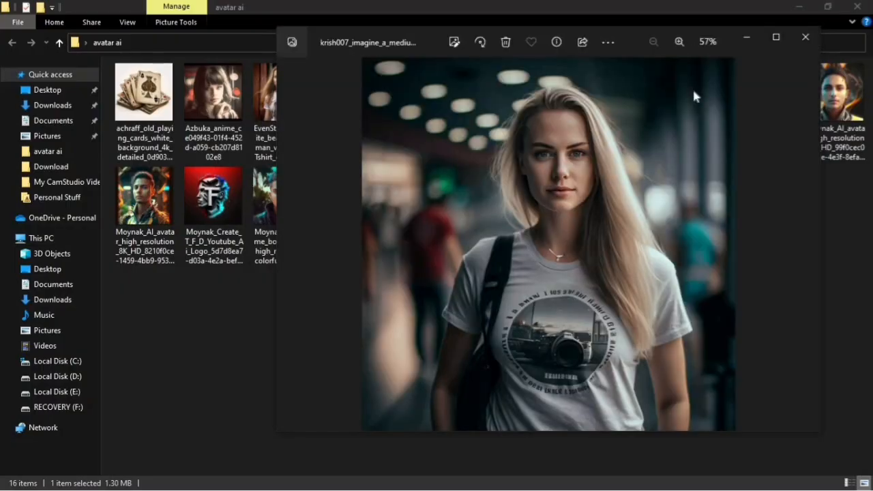
Zoom in on the saved portrait in Windows Photos before moving to Play.ht Studio
click(679, 41)
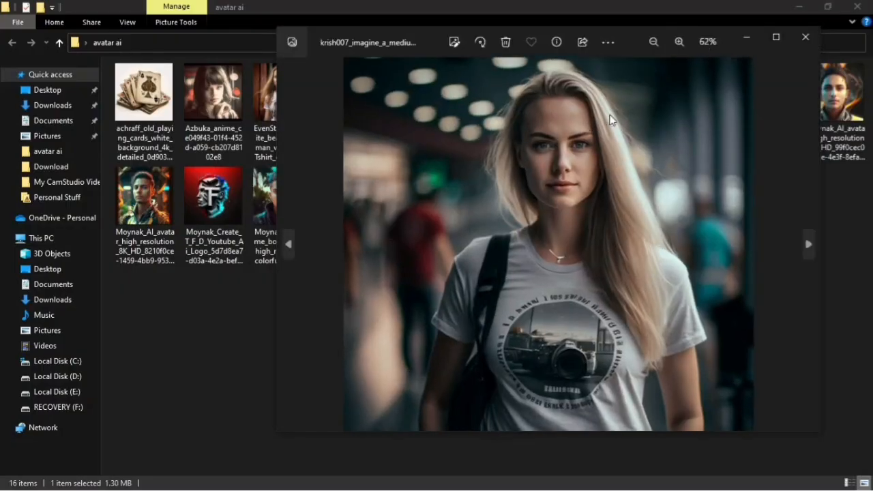
click(679, 41)
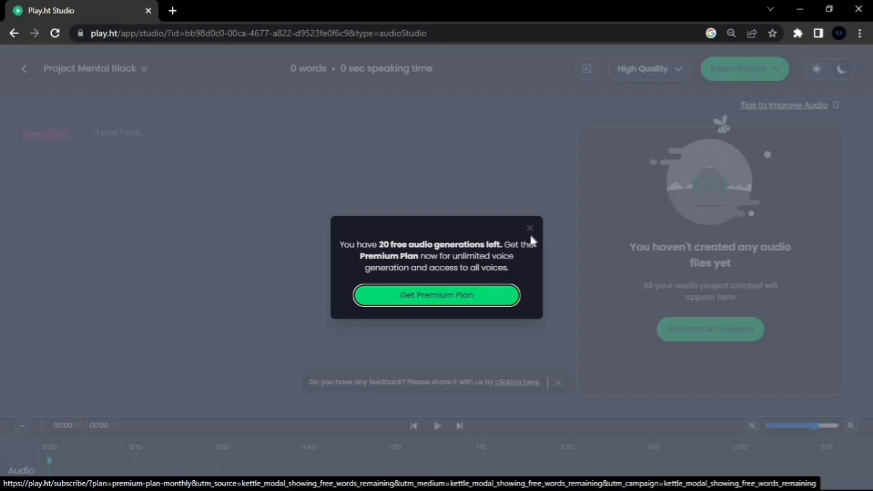
Dismiss the premium plan popup and bring up the voice list from the 'Larry (1.0x)' label
click(530, 228)
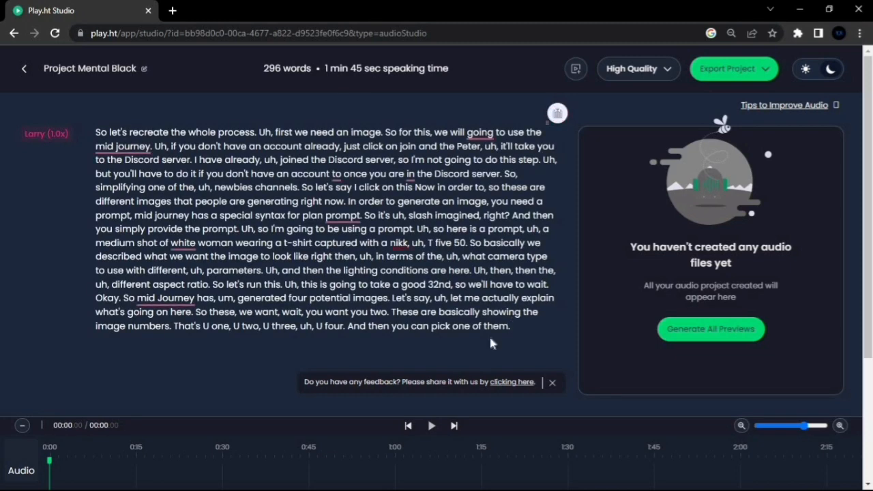
mouse_move(118, 120)
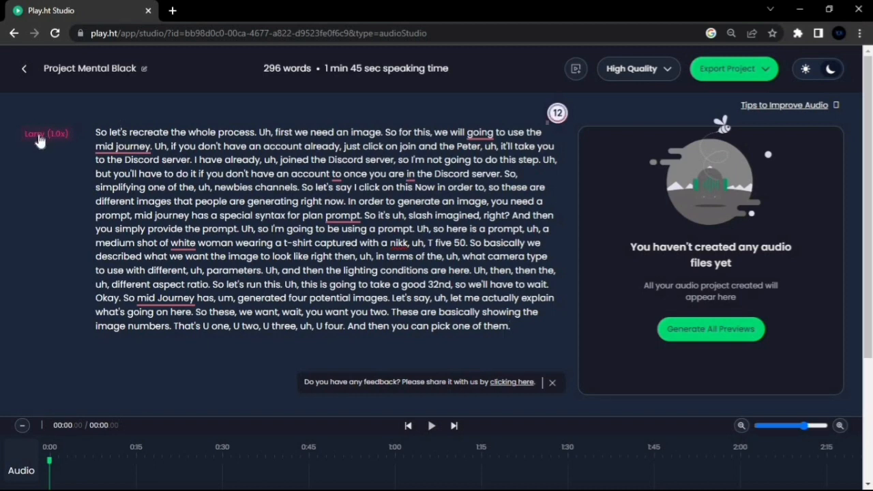
click(47, 133)
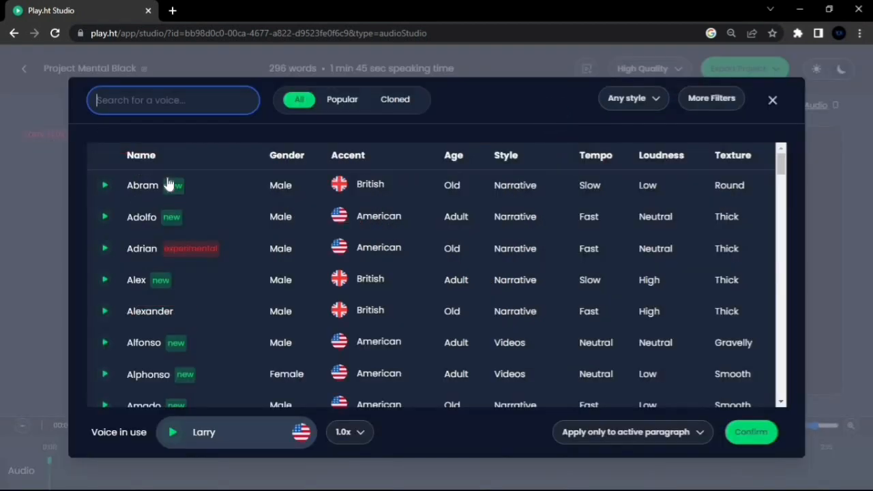
Scroll the voice table to Susan and preview her female American voice sample
scroll(down, 3)
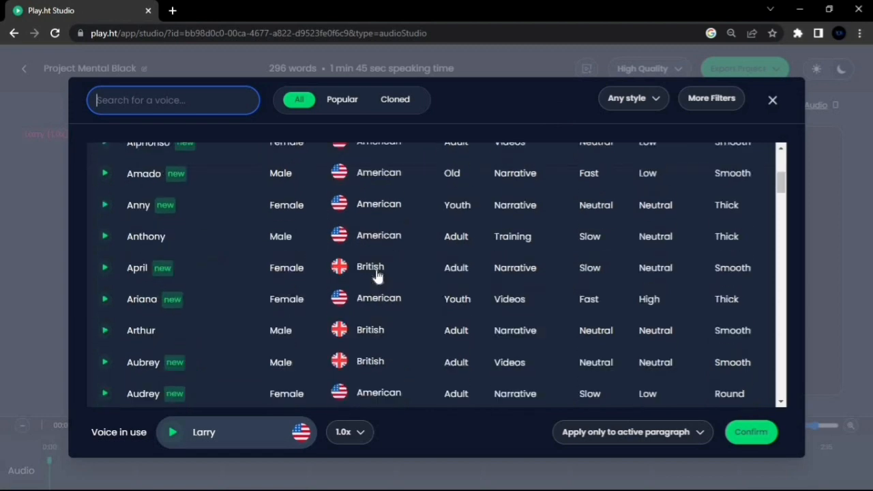
scroll(down, 3)
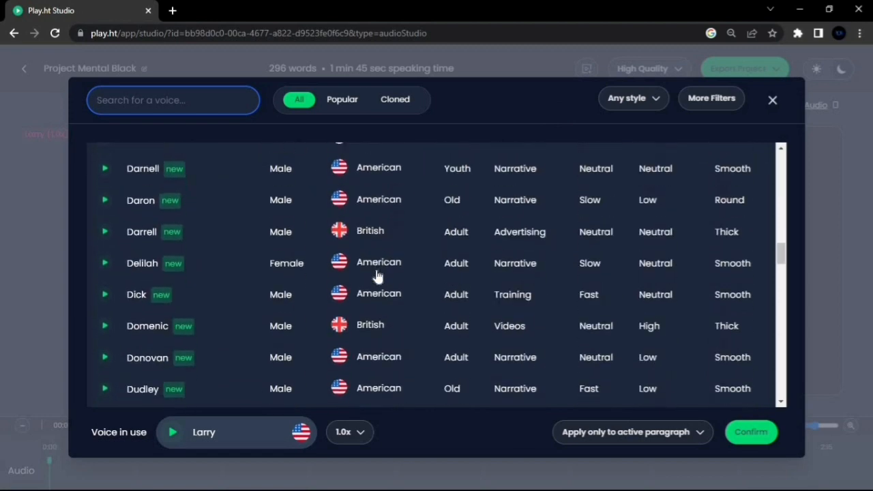
scroll(down, 3)
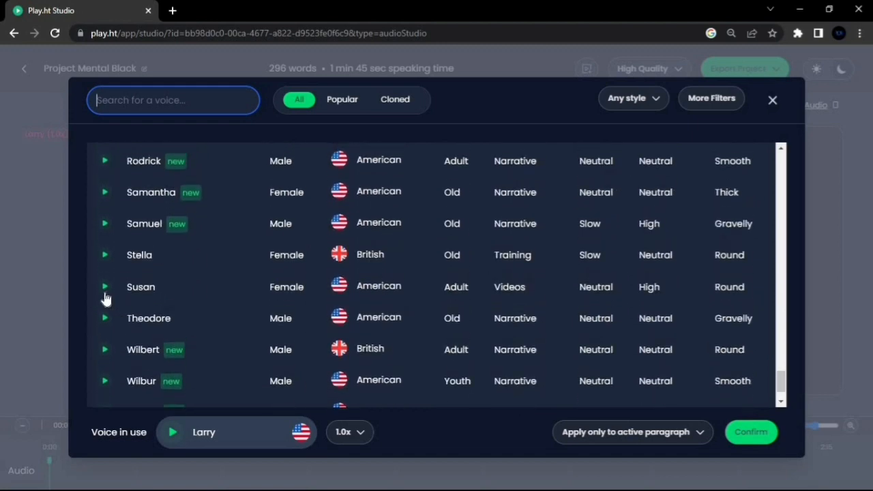
click(103, 286)
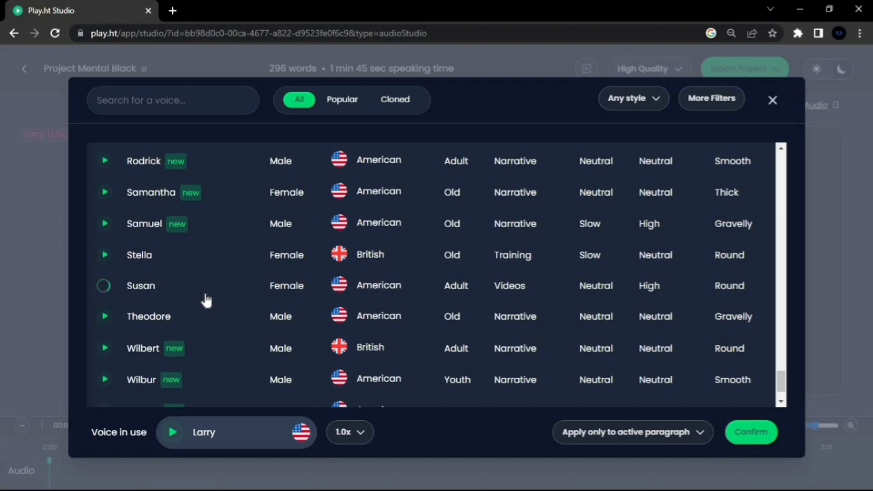
click(104, 285)
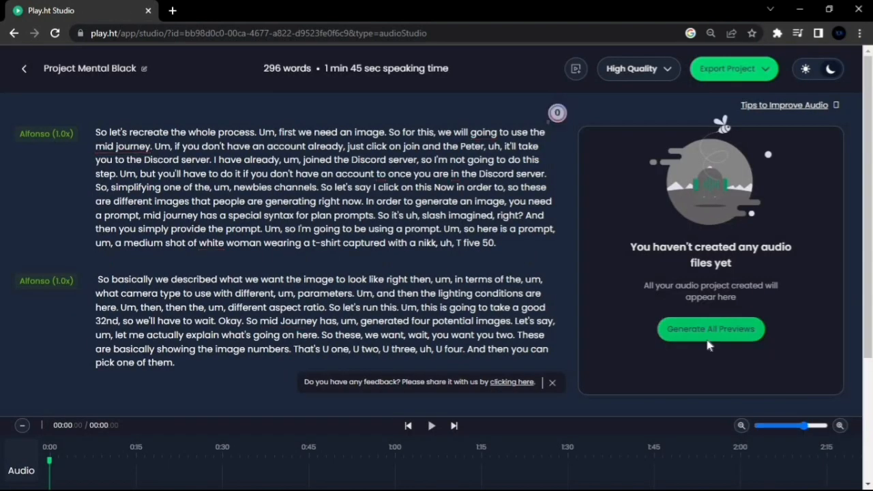
Generate all paragraph previews and play the first Alfonso paragraph
click(710, 329)
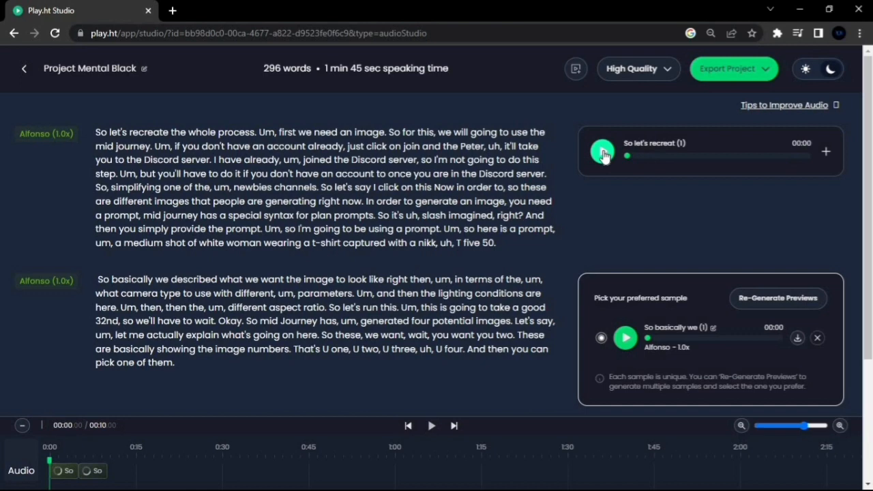
click(603, 151)
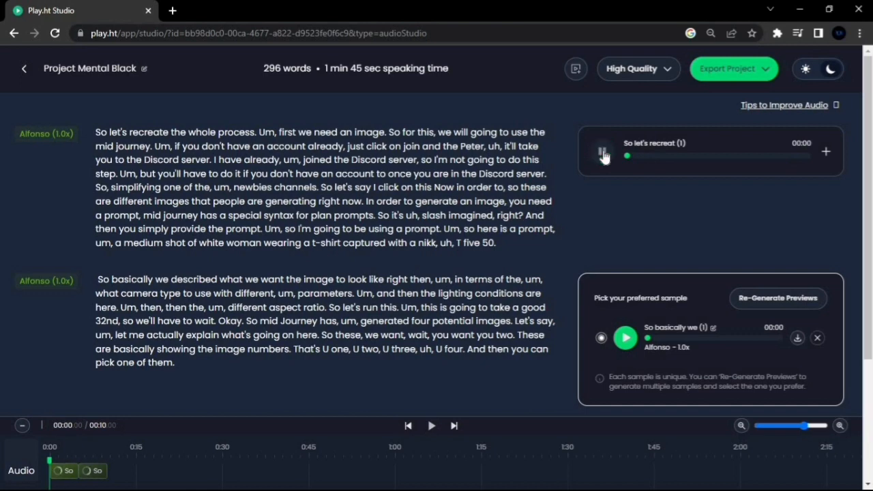
click(602, 150)
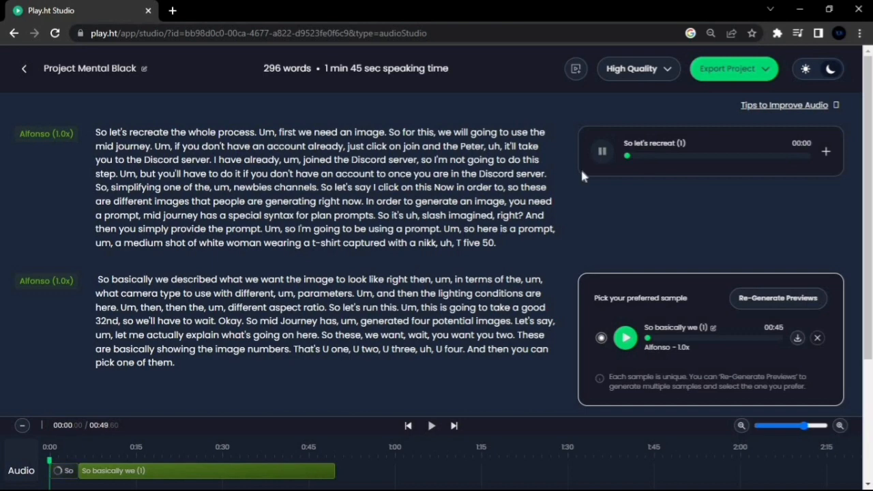
mouse_move(567, 188)
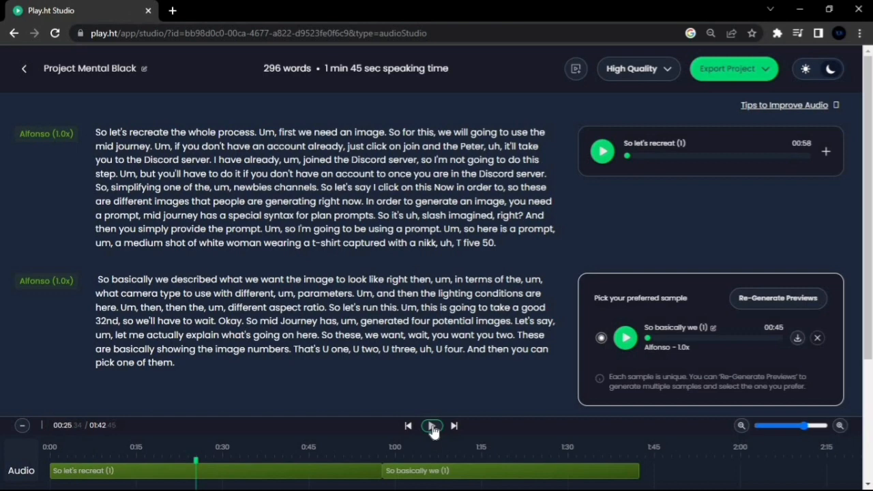
Stop the combined narration playback in the bottom timeline player
click(431, 426)
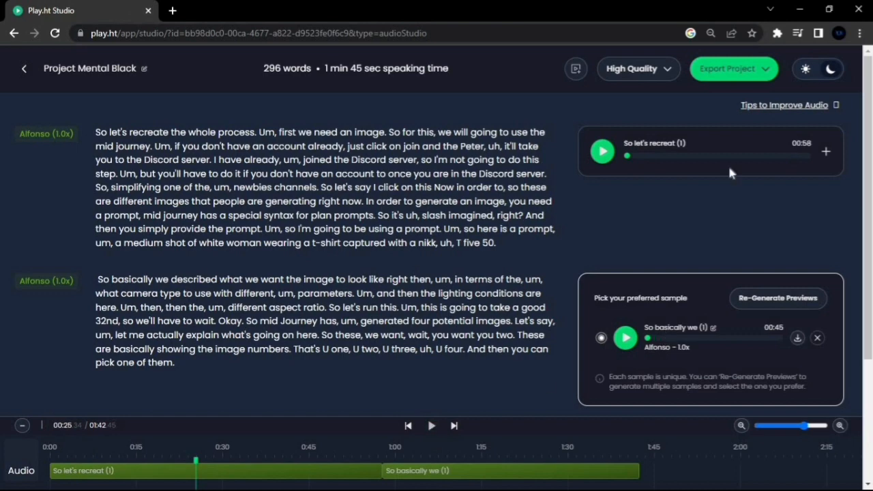
click(735, 68)
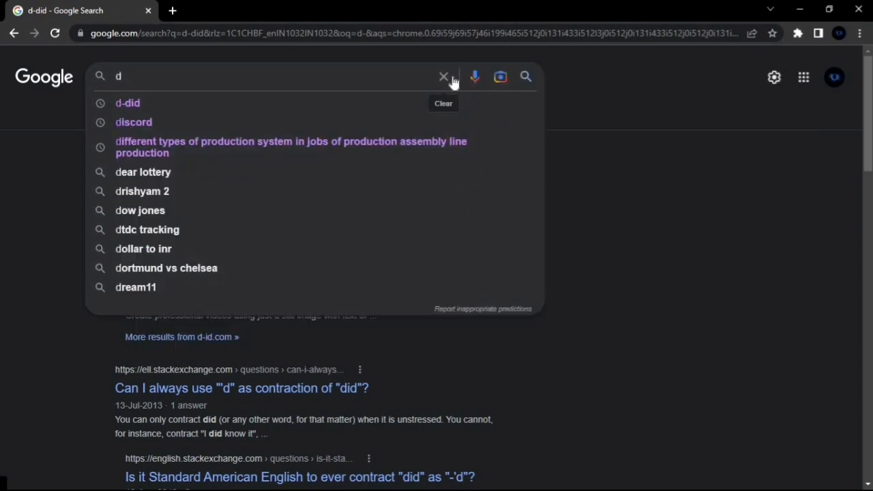
Search Google for 'd-did' and go to the official D-ID website from the results
text(-did)
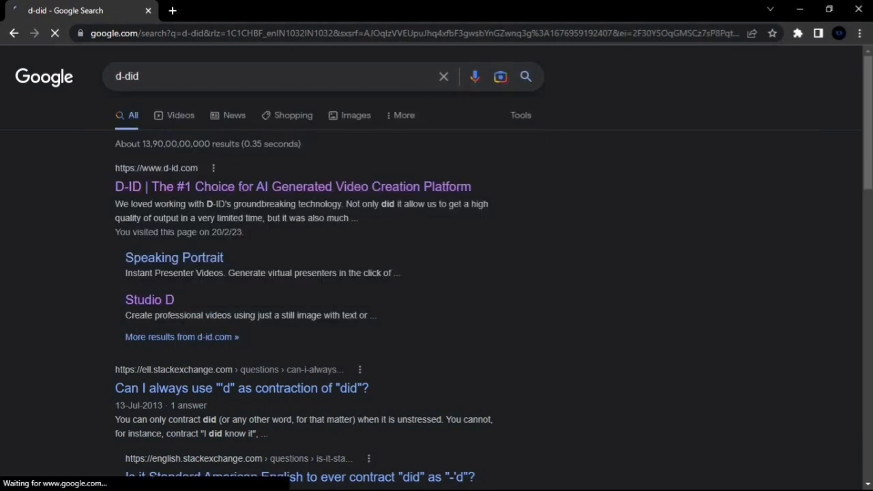
click(292, 185)
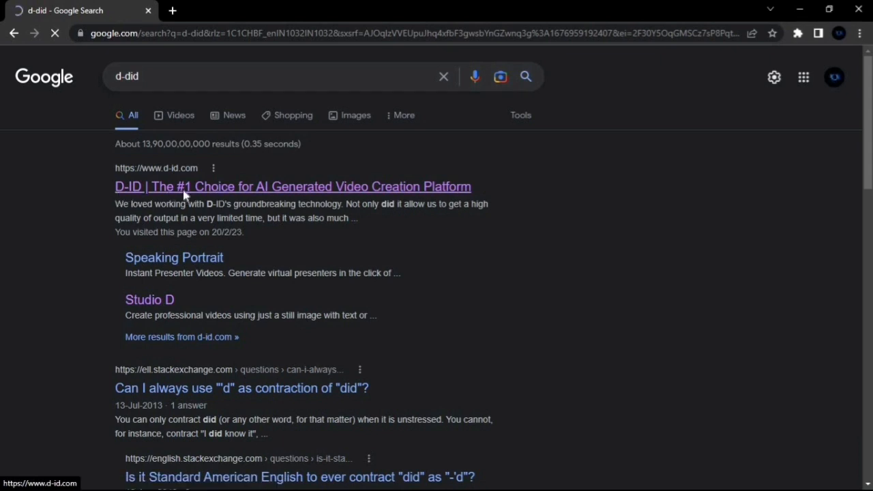
click(292, 185)
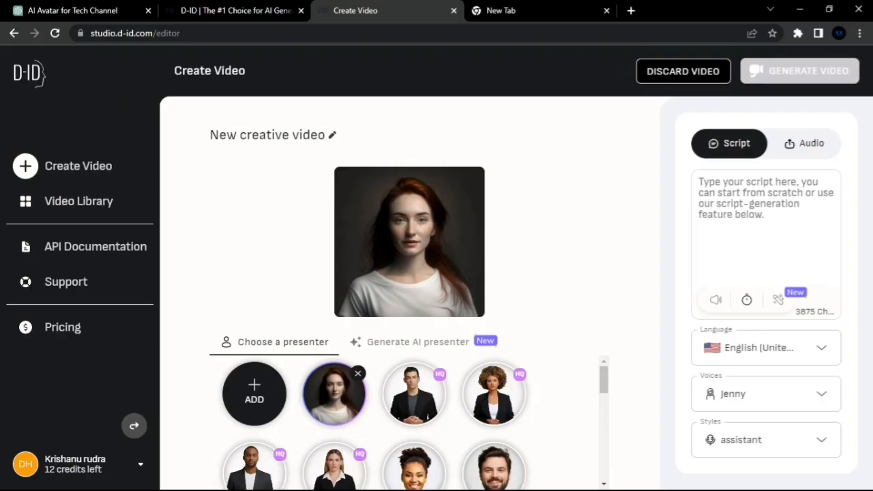
Add the background-removed blonde woman image from Downloads as the new presenter
click(254, 393)
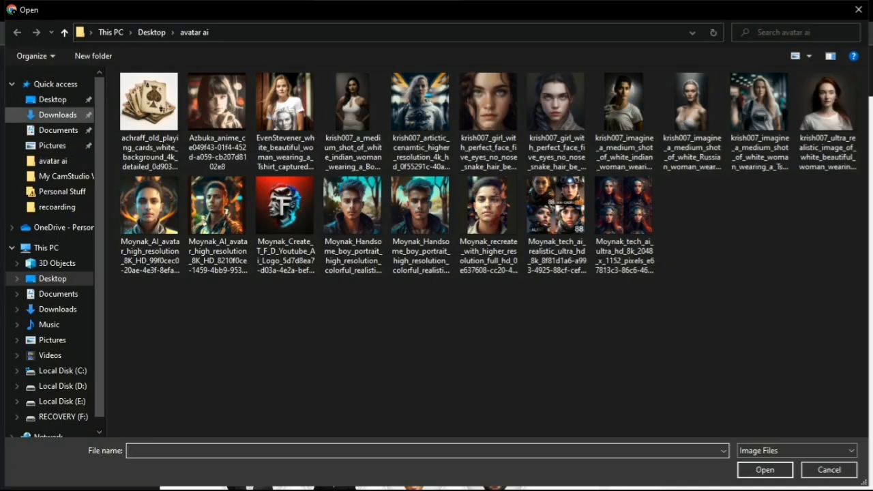
click(57, 114)
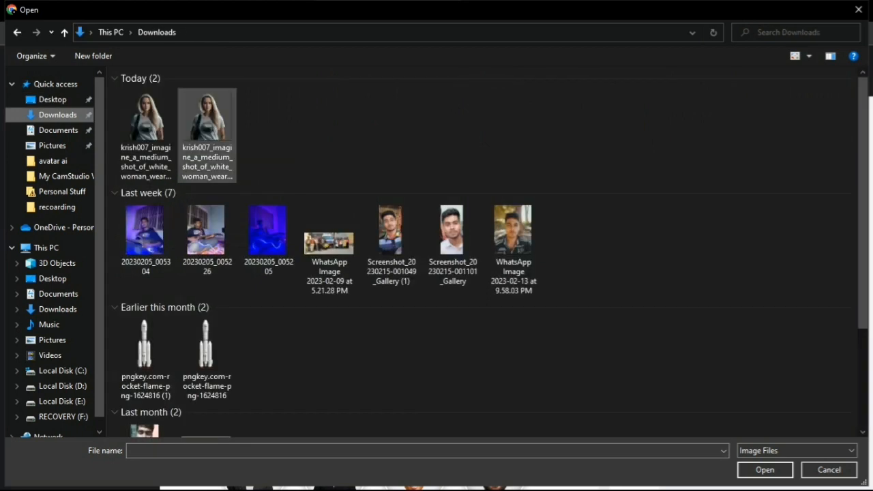
click(145, 116)
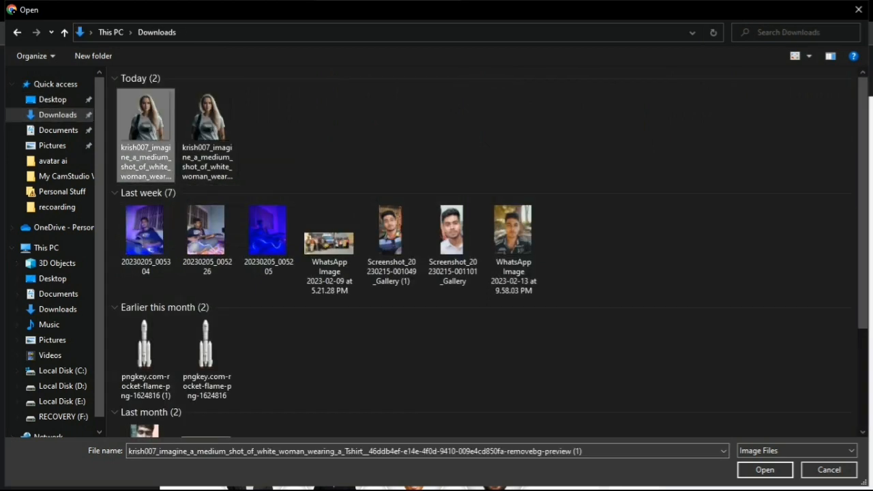
click(764, 470)
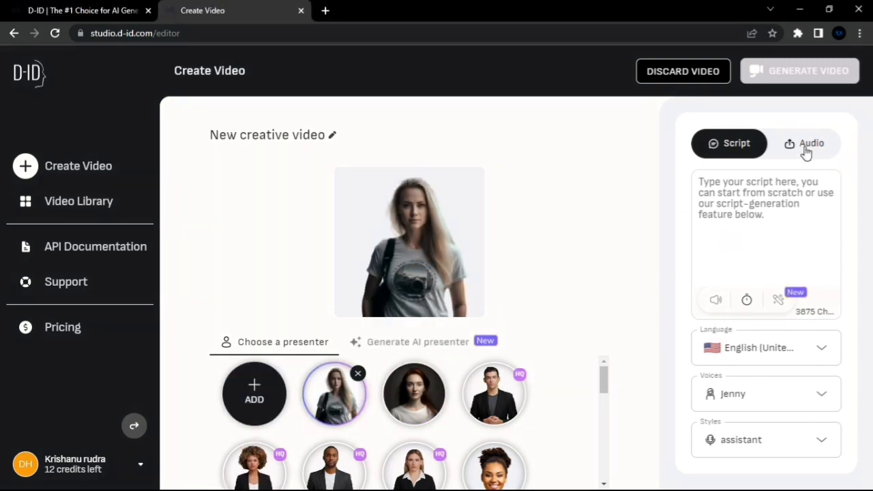
Upload the WAV voiceover file 1 from the Desktop as the presenter's audio
click(811, 143)
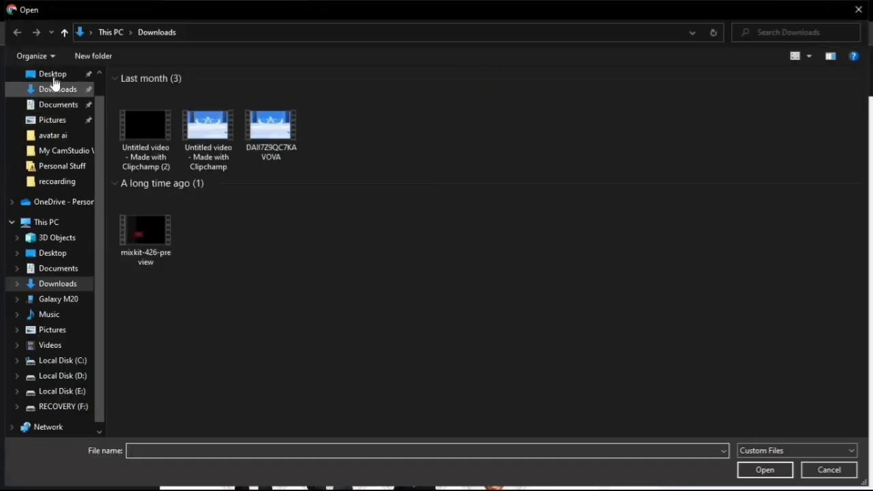
click(52, 73)
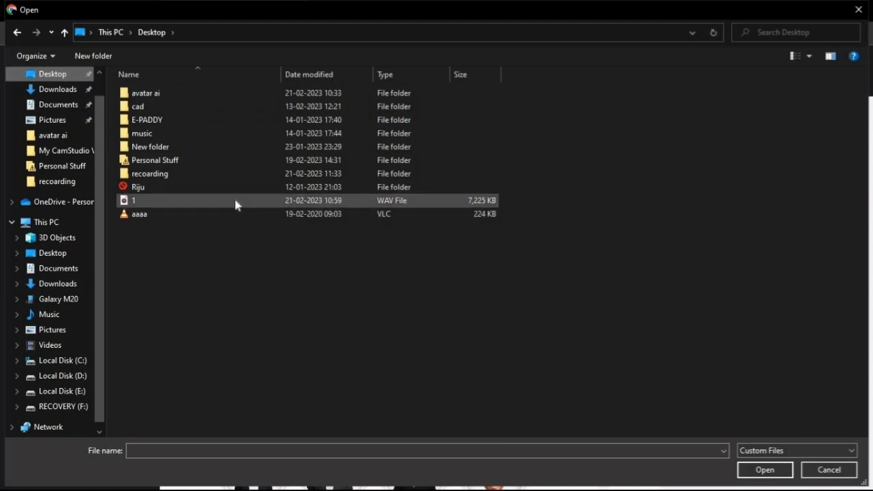
click(134, 200)
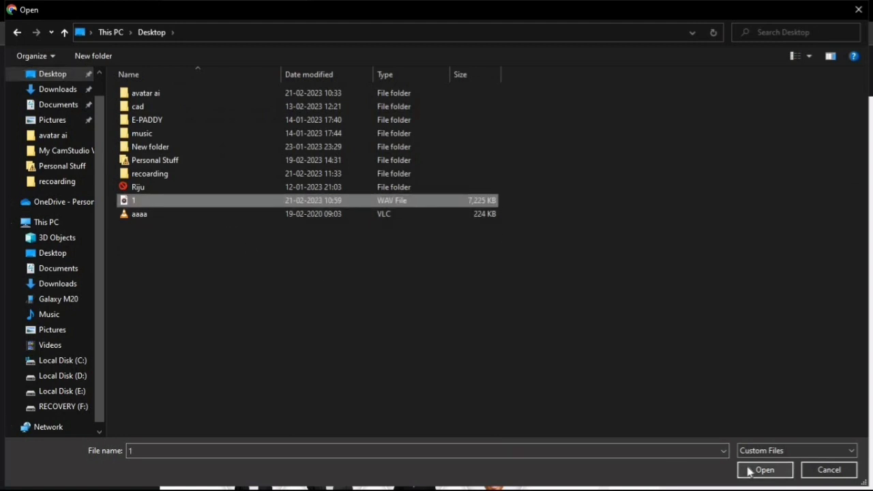
click(764, 470)
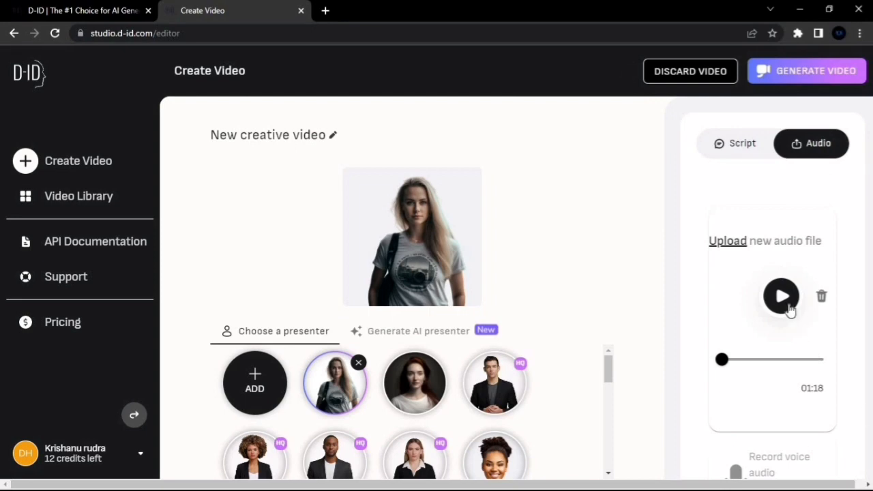
Preview the uploaded voiceover, then start generating the talking-avatar video
click(781, 295)
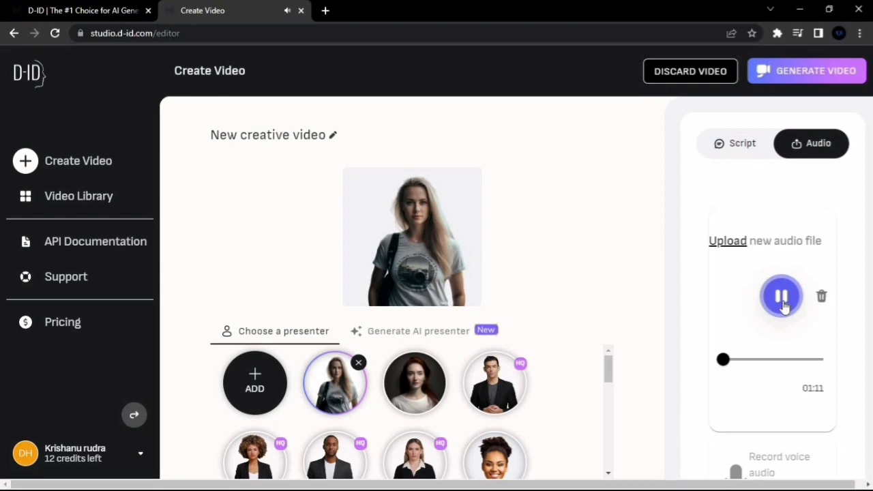
click(780, 295)
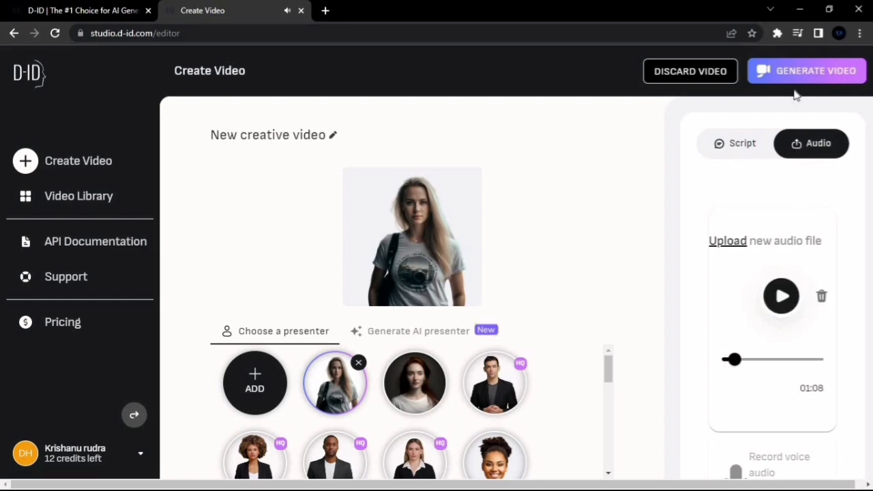
click(808, 71)
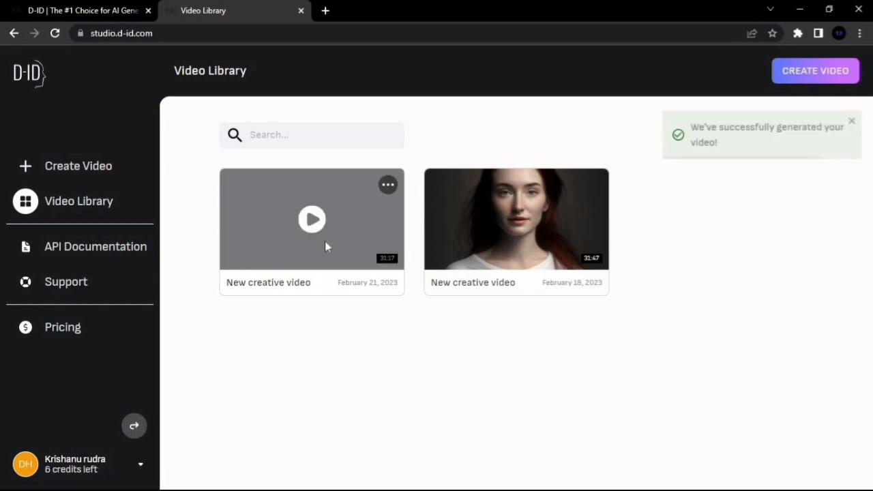
Download the new creative video as MP4 and show it in the Downloads folder
click(516, 219)
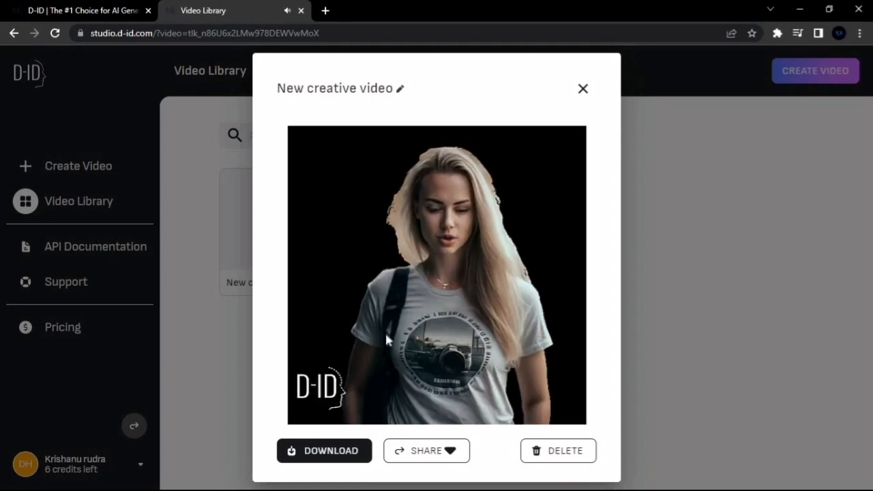
click(325, 450)
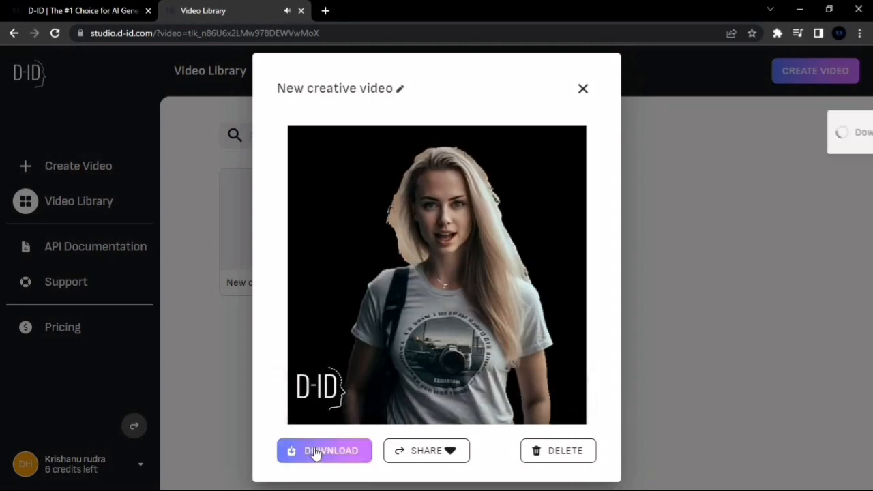
click(325, 450)
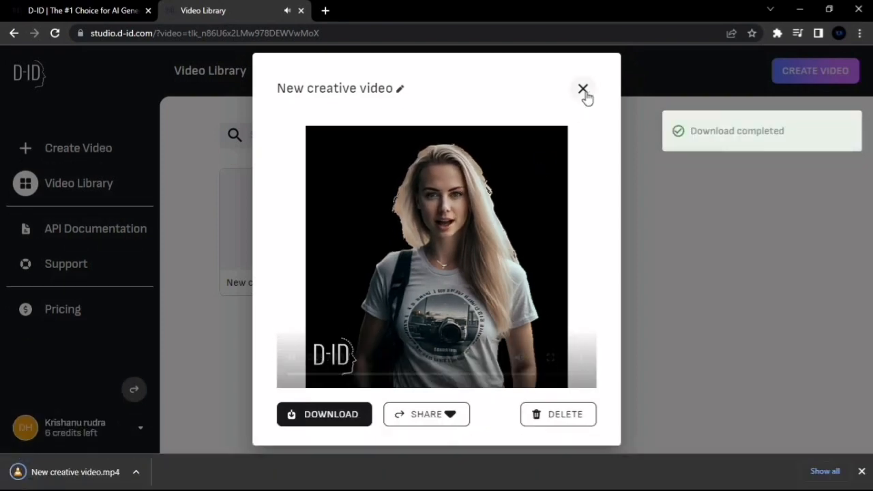
click(583, 88)
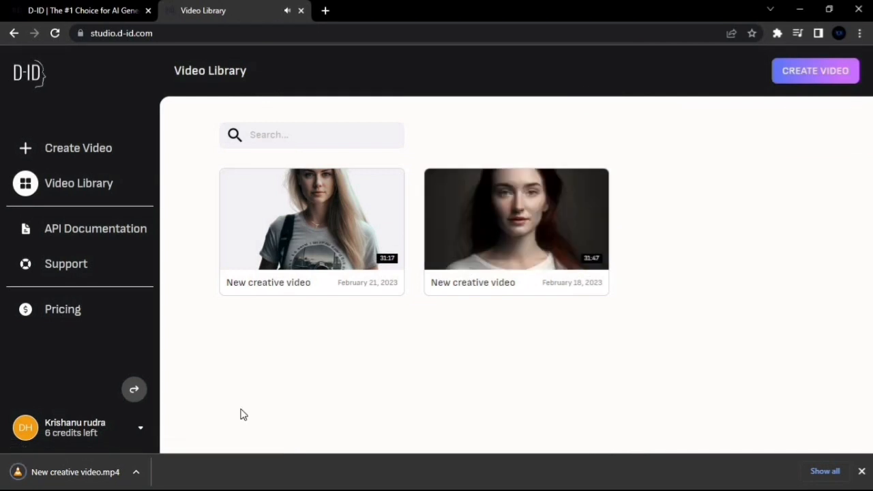
click(137, 472)
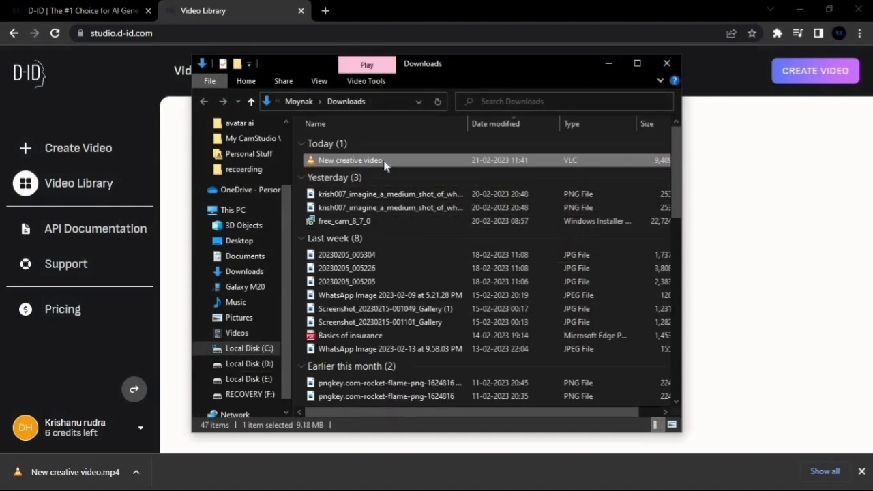
Play the downloaded New creative video in VLC to check the talking avatar
double_click(349, 160)
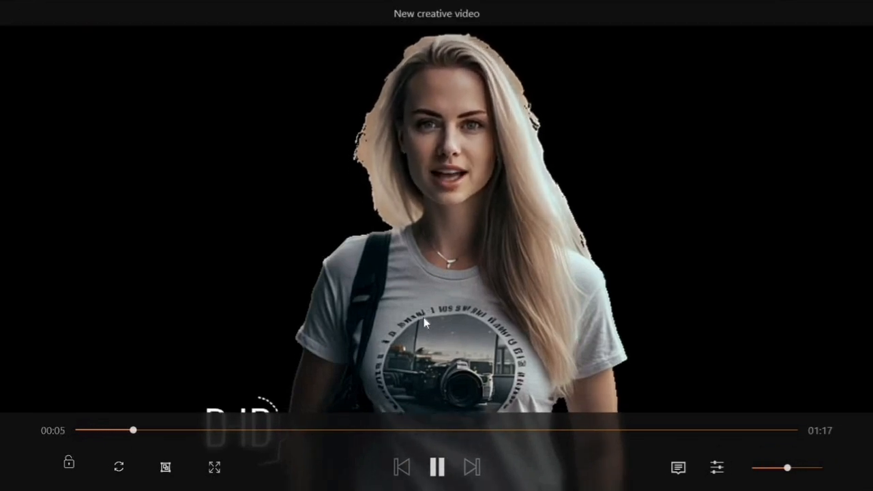
click(437, 467)
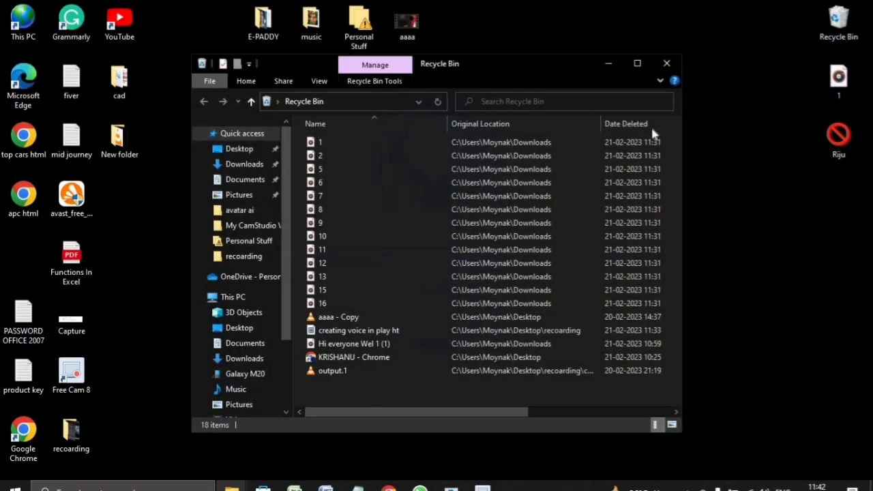
Close the Recycle Bin window, leaving the desktop showing
click(666, 63)
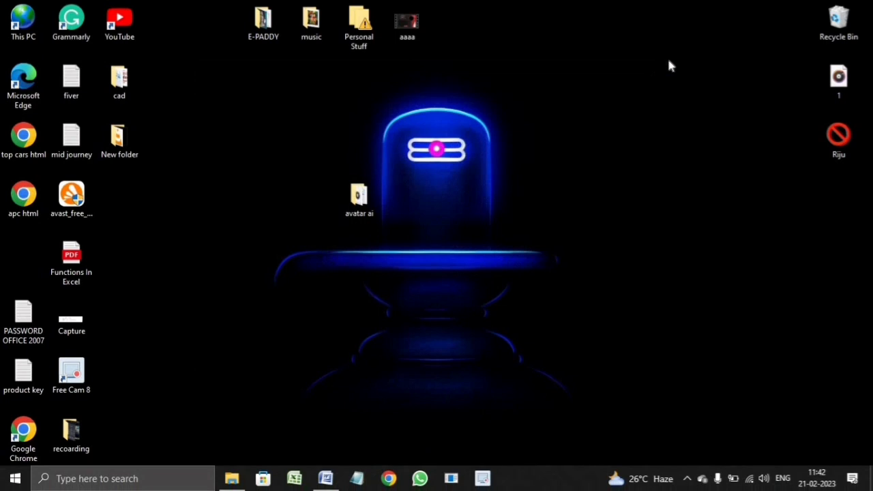